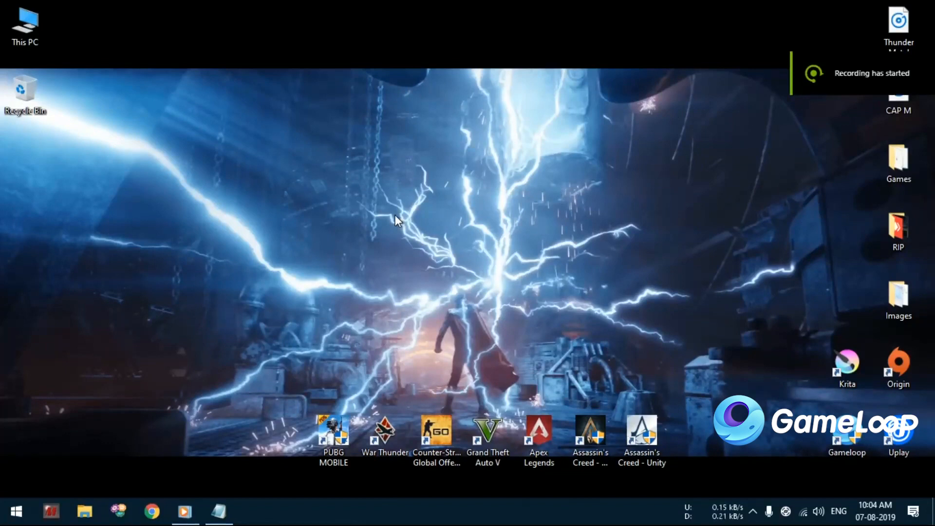
{"action": "mouse_move", "coordinate": [489, 245]}
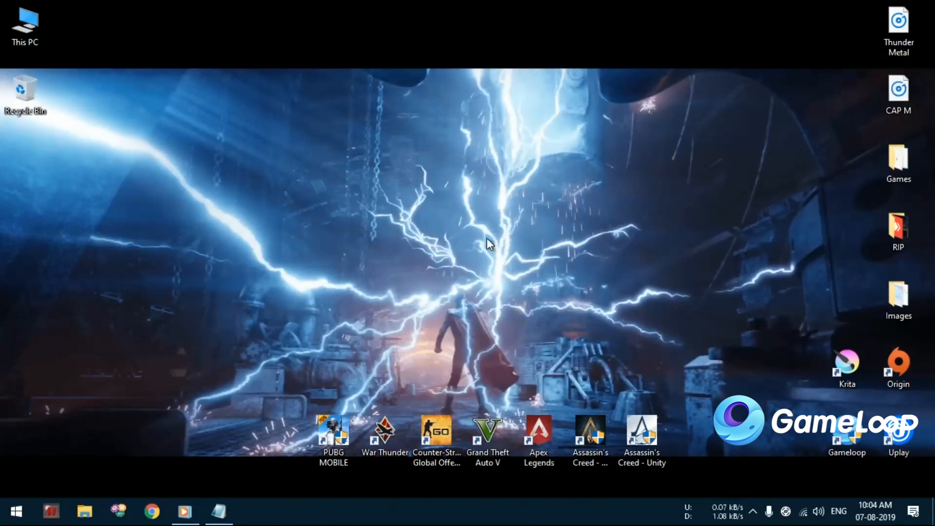
{"action": "mouse_move", "coordinate": [459, 295]}
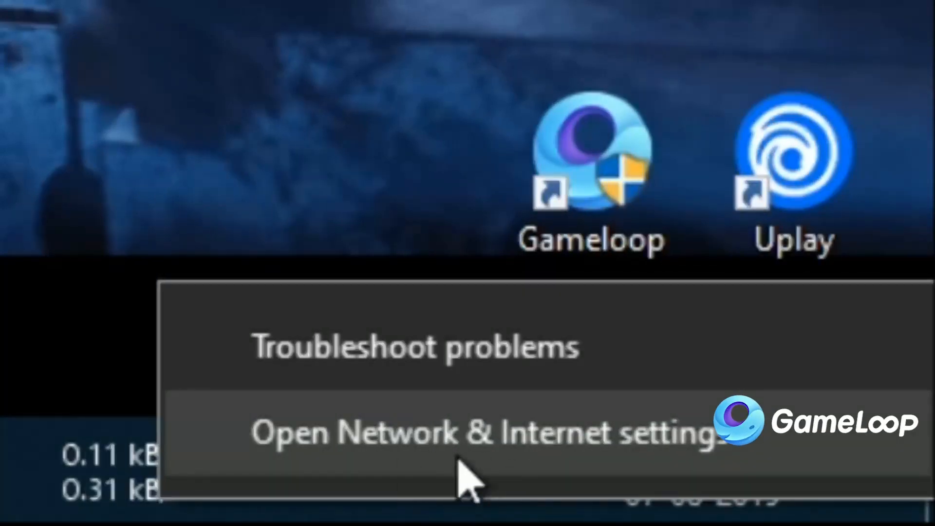
Reach the Wi-Fi adapter's Internet Protocol Version 4 properties via Network & Internet settings
{"action": "left_click", "coordinate": [477, 432]}
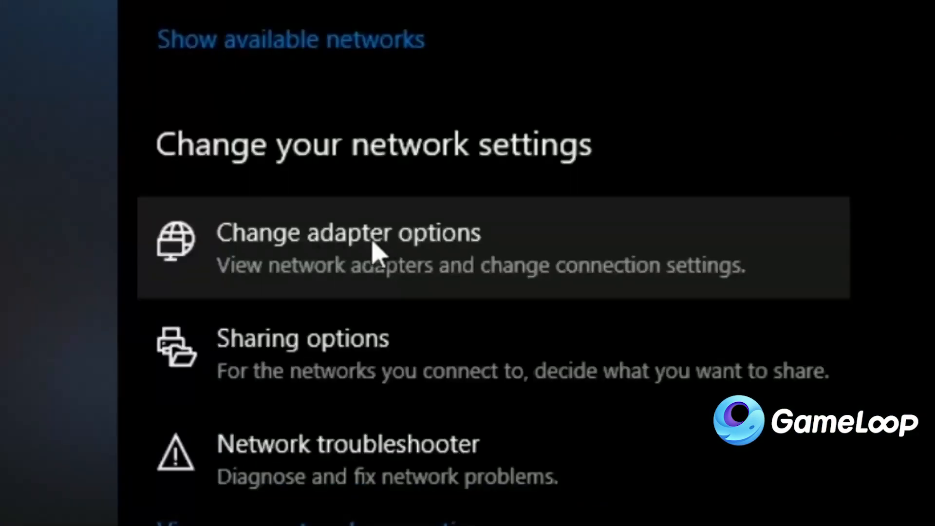
{"action": "left_click", "coordinate": [348, 233]}
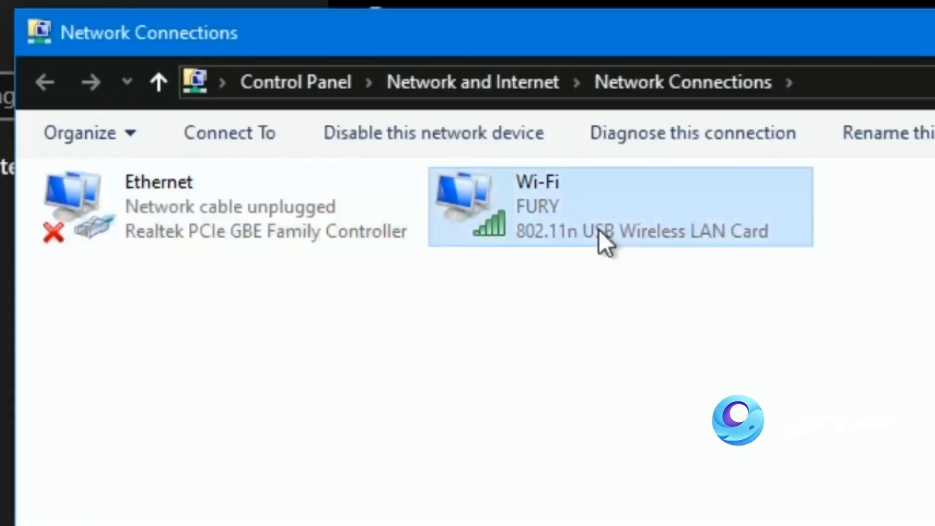
{"action": "mouse_move", "coordinate": [492, 233]}
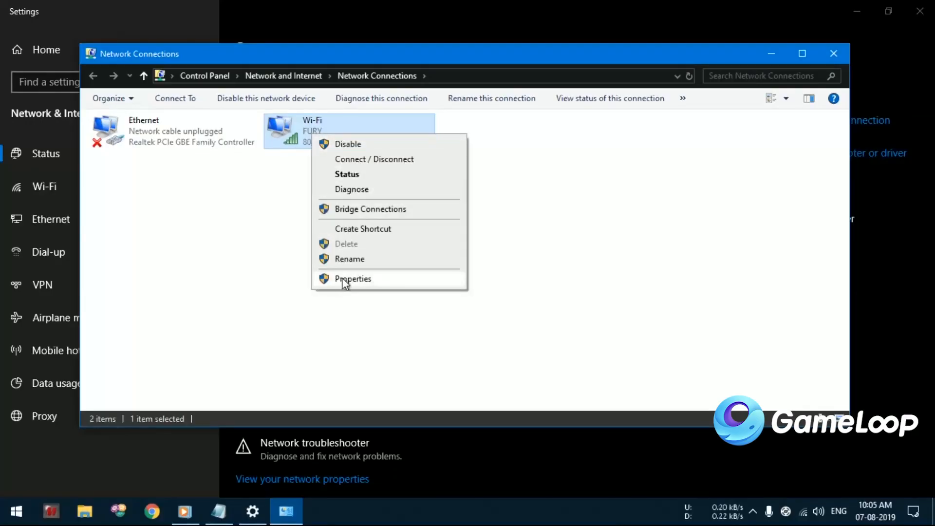
{"action": "left_click", "coordinate": [352, 278]}
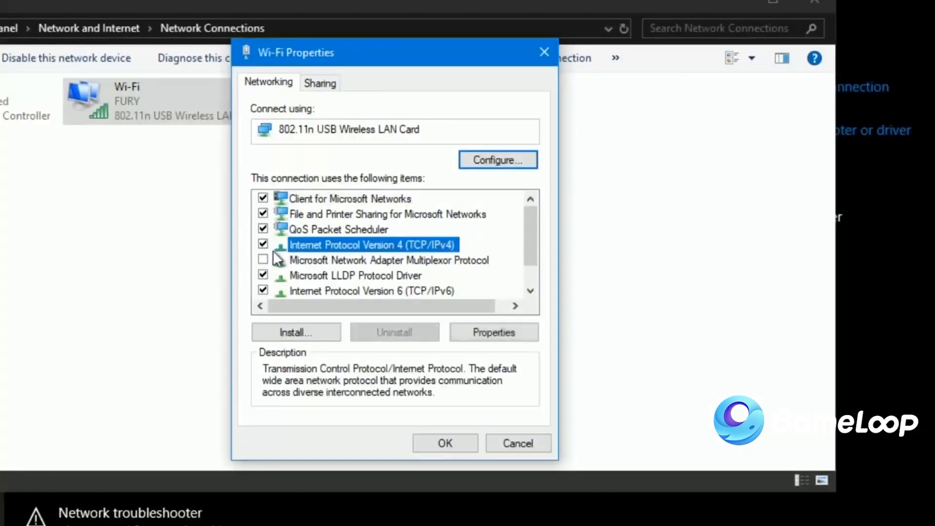
{"action": "left_click", "coordinate": [493, 332]}
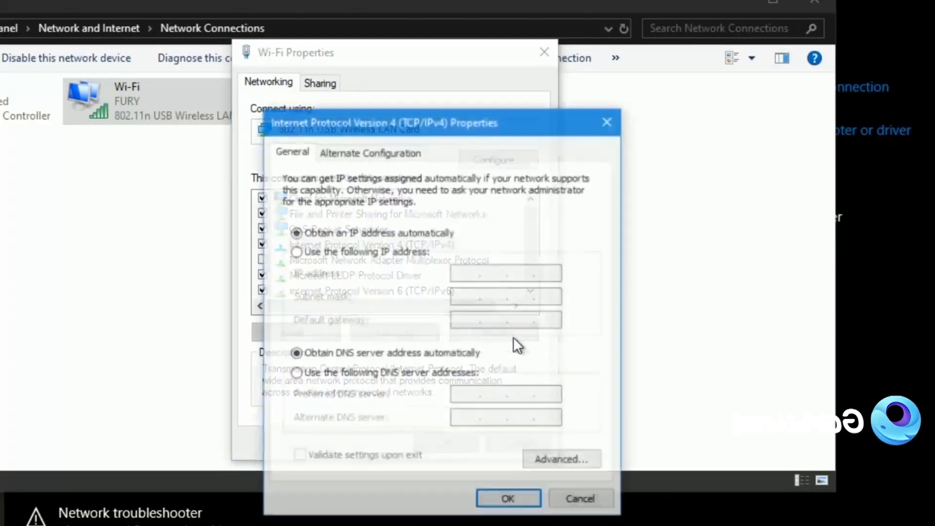
Use manual IPv4 DNS servers 8.8.8.8 and 8.8.4.4 for Wi-Fi and confirm
{"action": "left_click", "coordinate": [296, 373]}
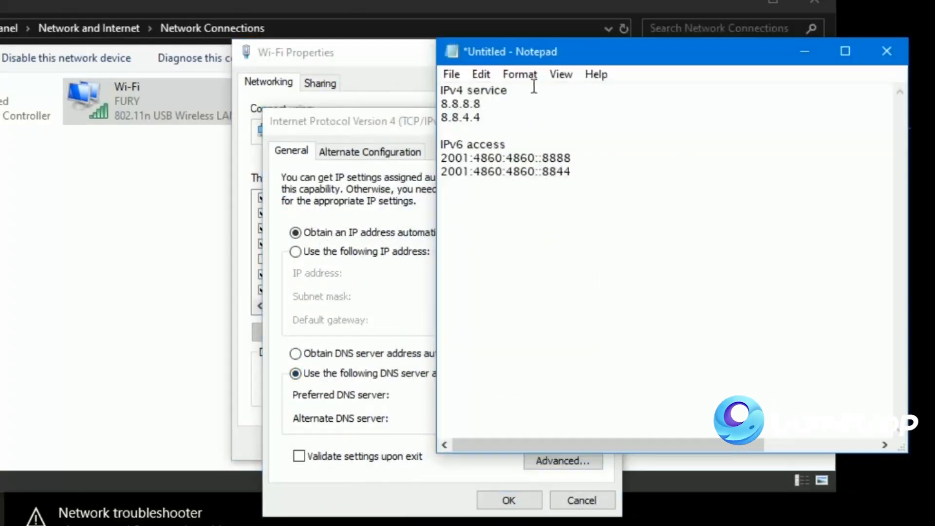
{"action": "left_click_drag", "start_coordinate": [440, 89], "coordinate": [483, 118]}
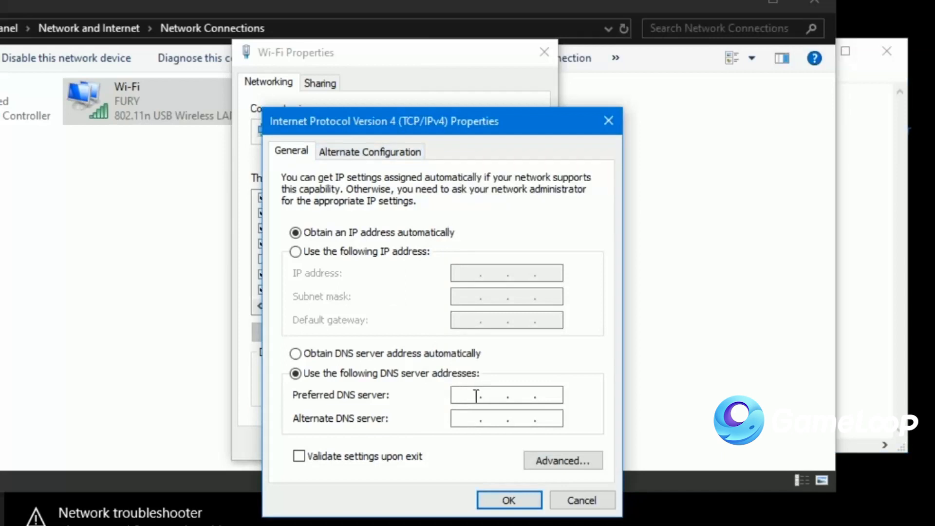
{"action": "type", "text": "8.8.8.8"}
{"action": "type", "text": "8.8.4.4"}
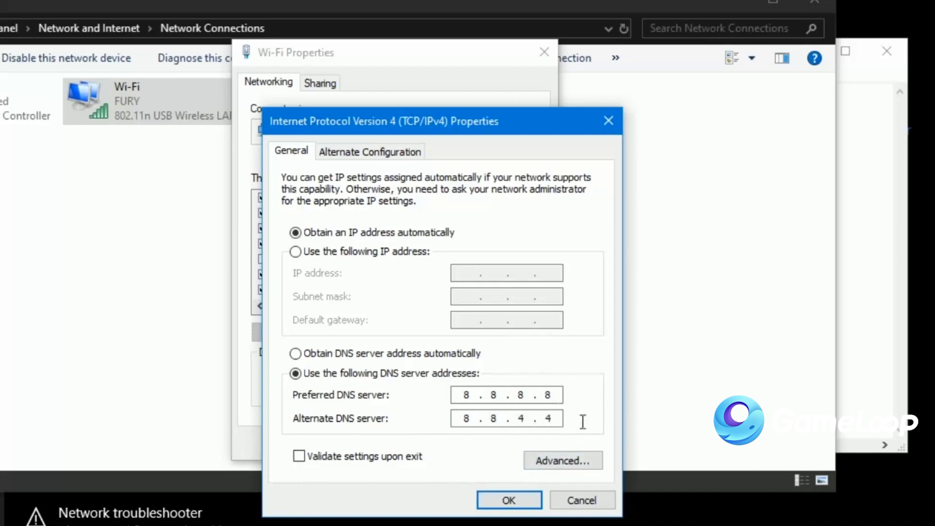
{"action": "left_click", "coordinate": [508, 500]}
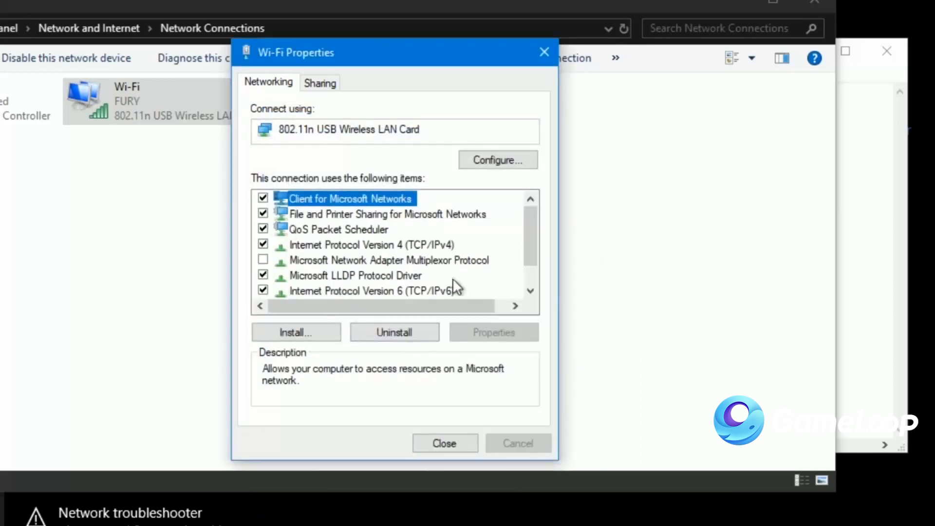
{"action": "left_click", "coordinate": [376, 291]}
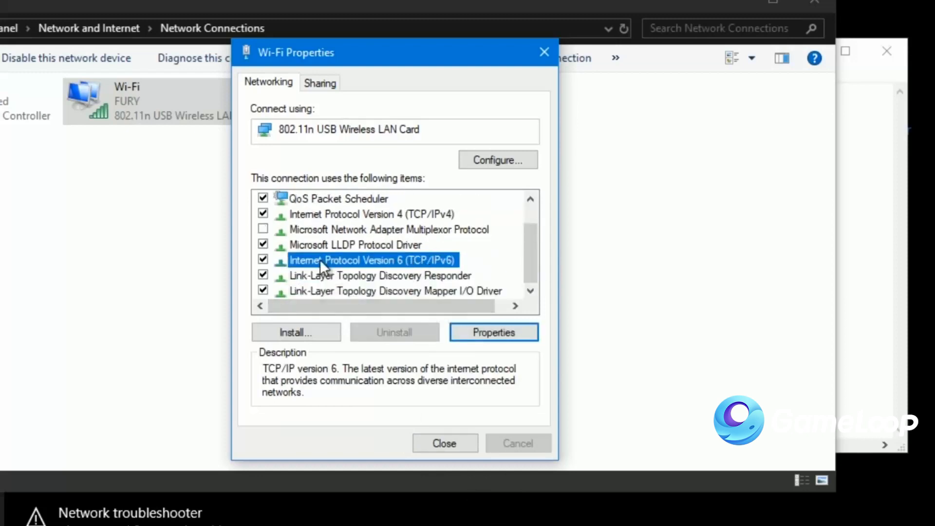
Use manual IPv6 DNS servers 2001:4860:4860::8888 and 2001:4860:4860::8844 for Wi-Fi and confirm
{"action": "left_click", "coordinate": [493, 332]}
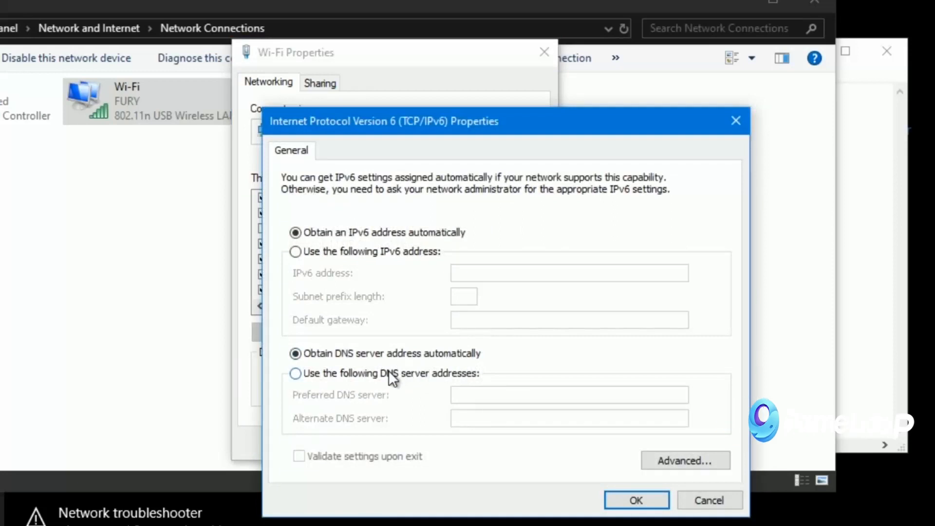
{"action": "left_click", "coordinate": [295, 373]}
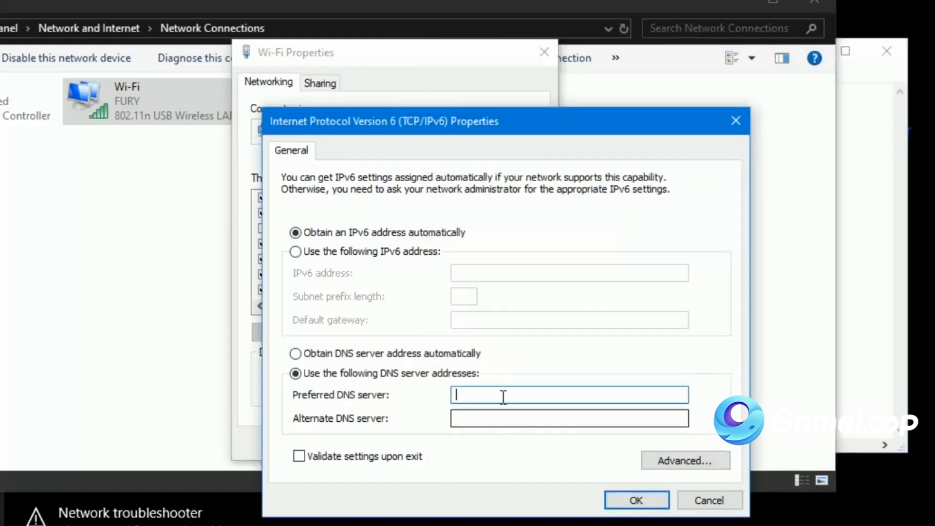
{"action": "type", "text": "2001:4860:4860::8888"}
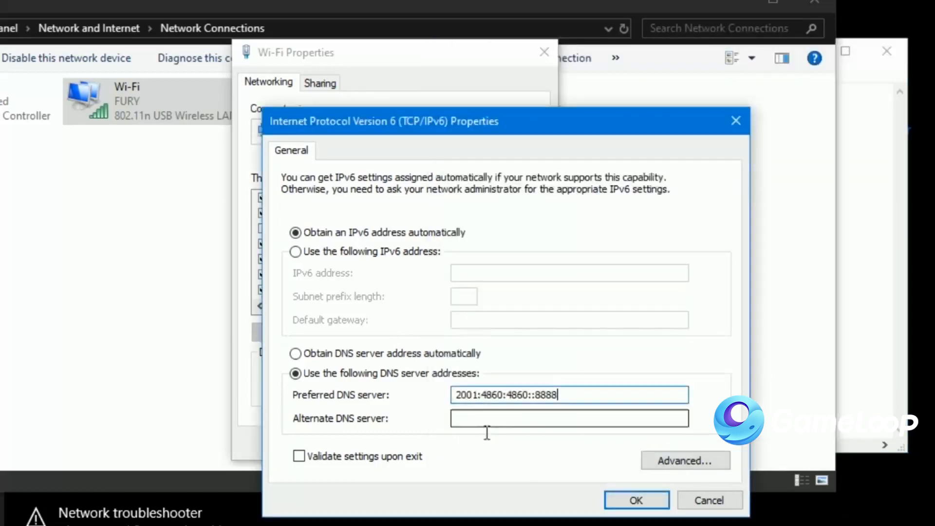
{"action": "type", "text": "2001:4860:4860::8844"}
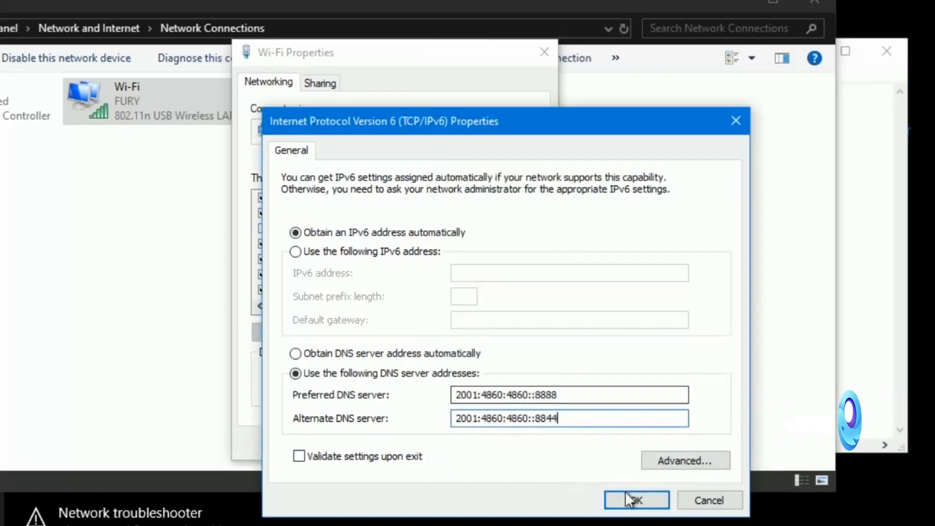
{"action": "left_click", "coordinate": [636, 499]}
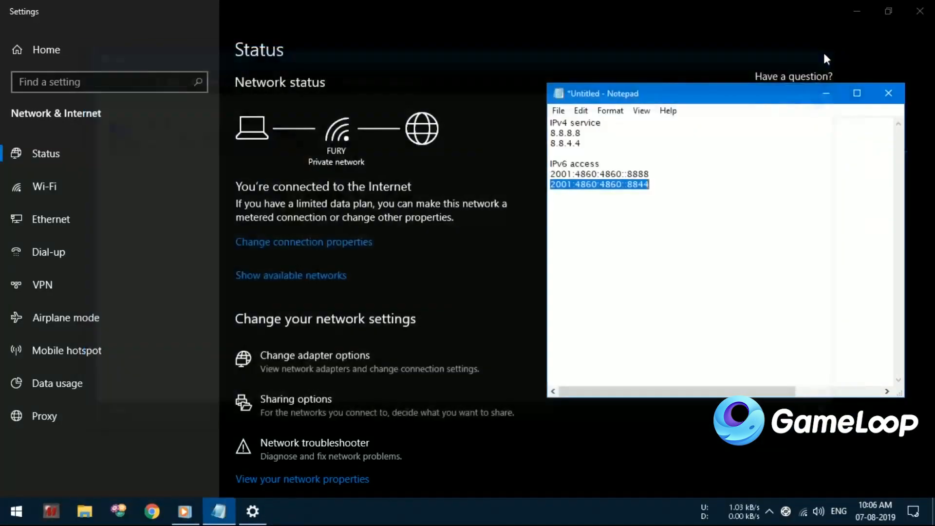
{"action": "left_click", "coordinate": [888, 93]}
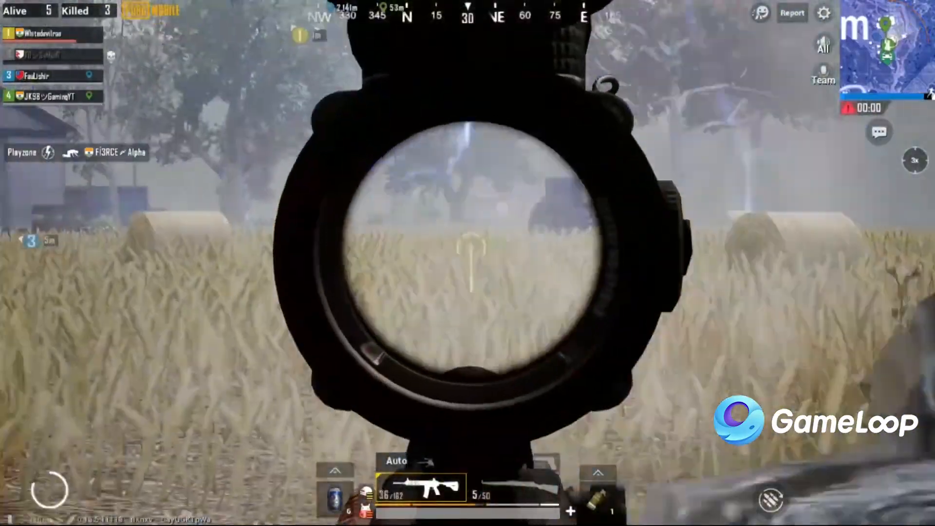
Shoot the scoped enemy in the PUBG Mobile match to score a kill
{"action": "left_click", "coordinate": [467, 262]}
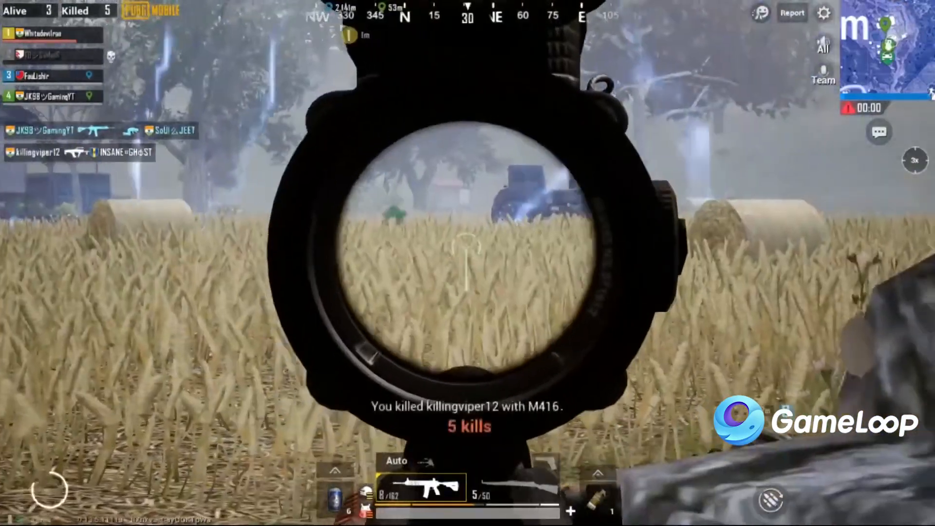